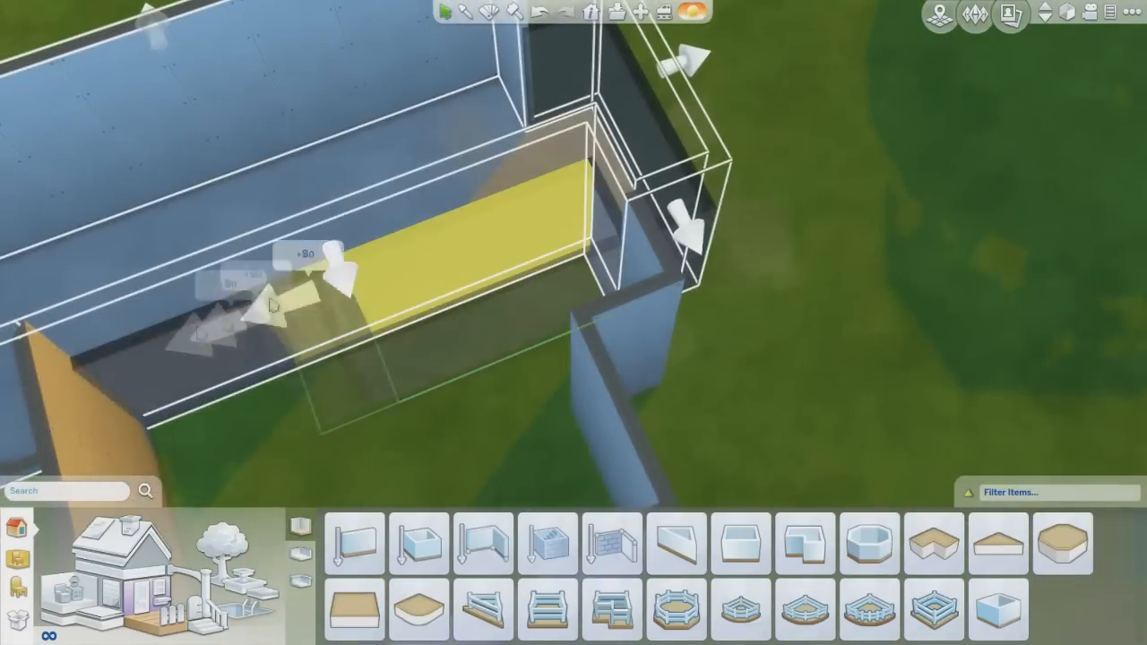
- Drag the room's wall outward to enlarge the kitchen
click(417, 542)
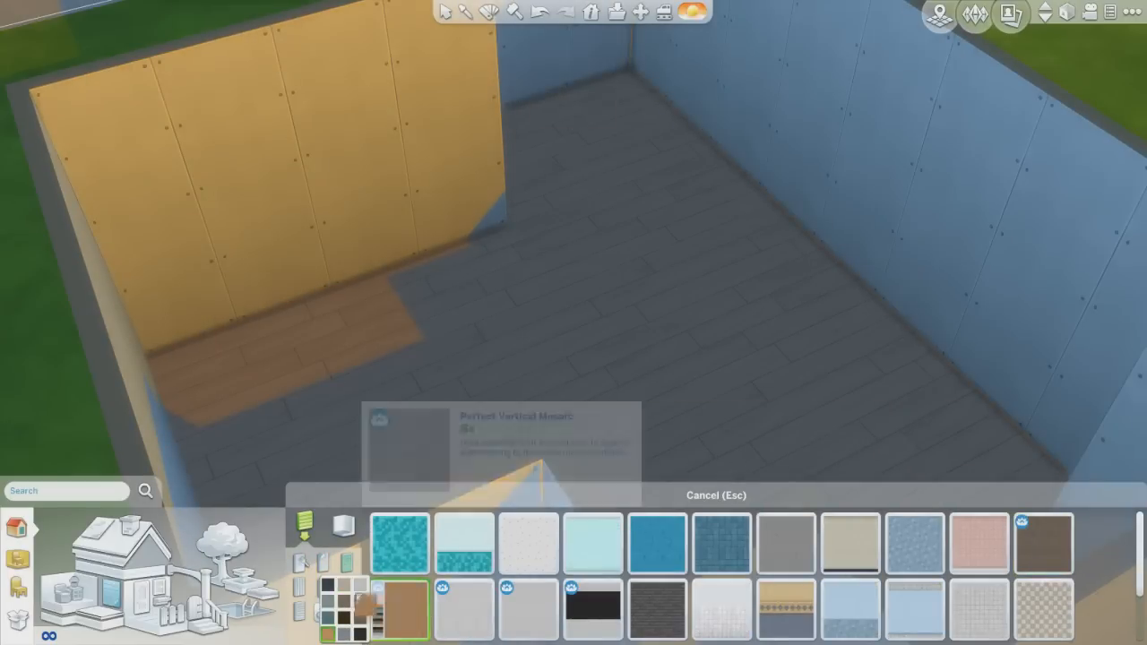
- Paint the kitchen floor with brown wooden plank flooring
click(529, 609)
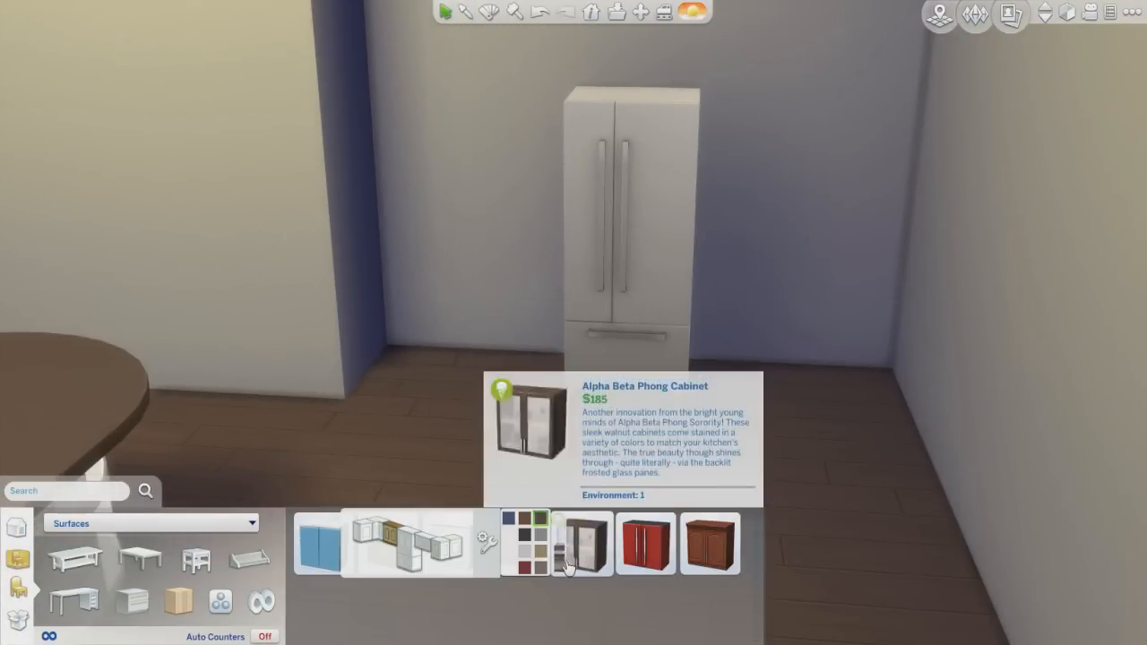
- Place glass-front Alpha Beta Phong cabinets on both sides of the fridge
click(580, 544)
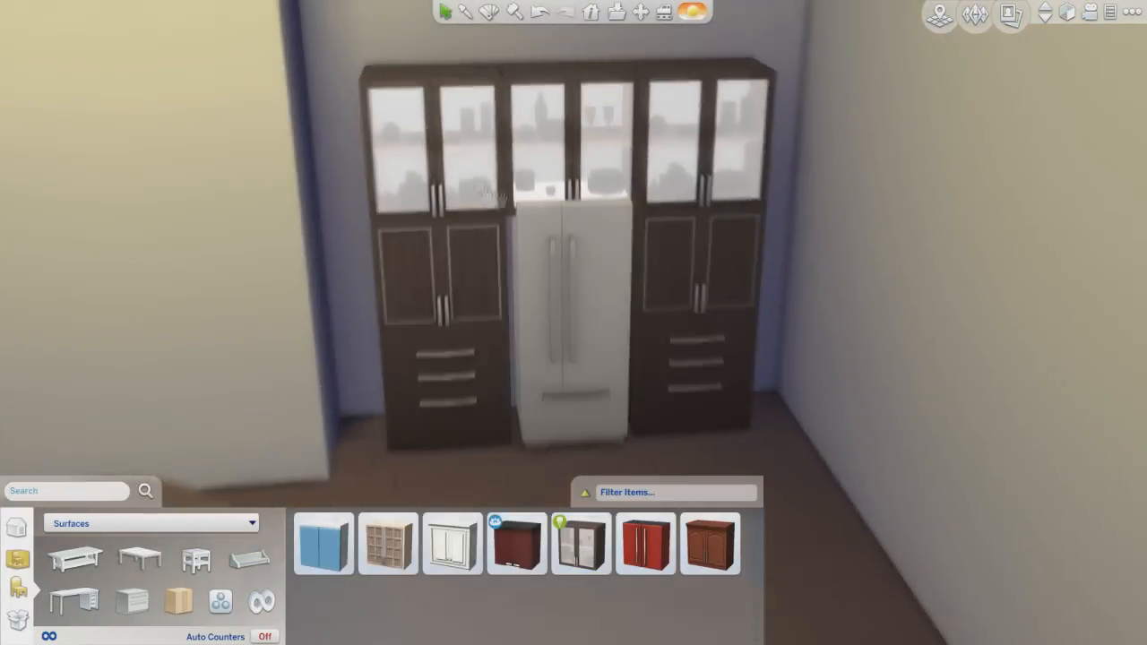
click(581, 543)
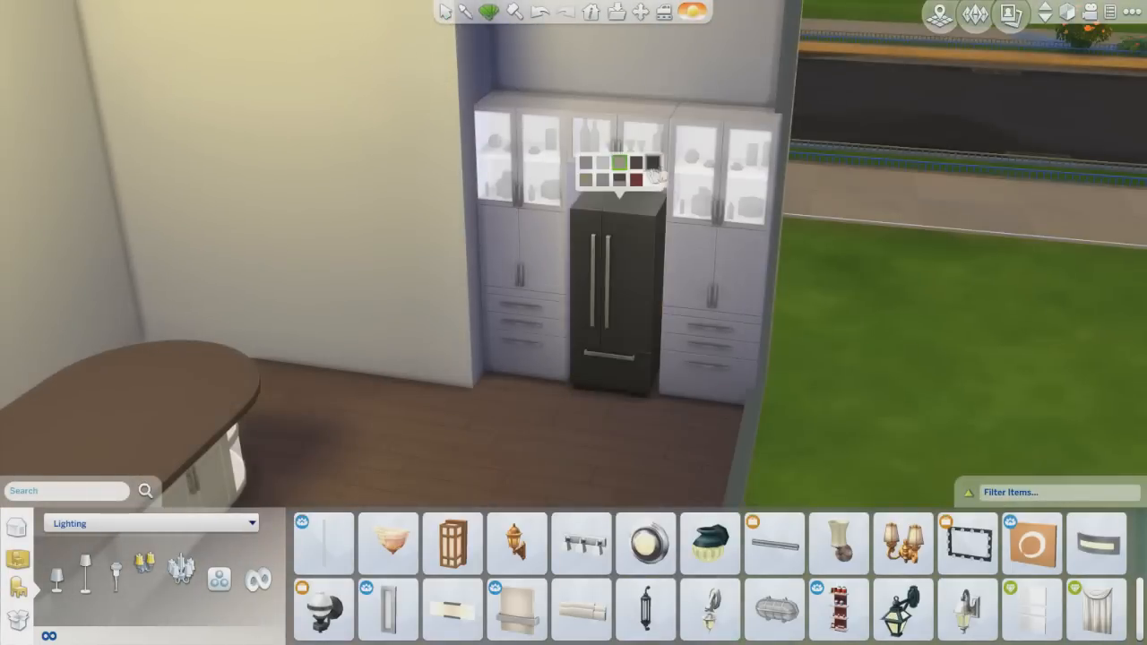
- Recolour the refrigerator with the black swatch
click(636, 163)
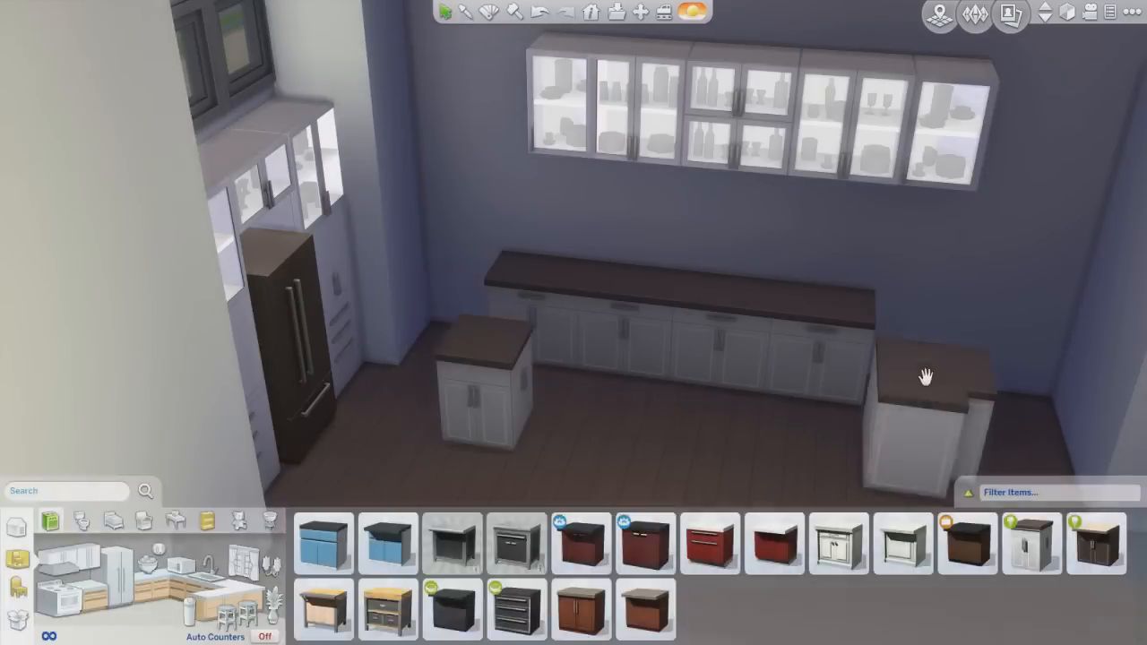
- Place a white brown-topped counter section along the back wall
click(1031, 544)
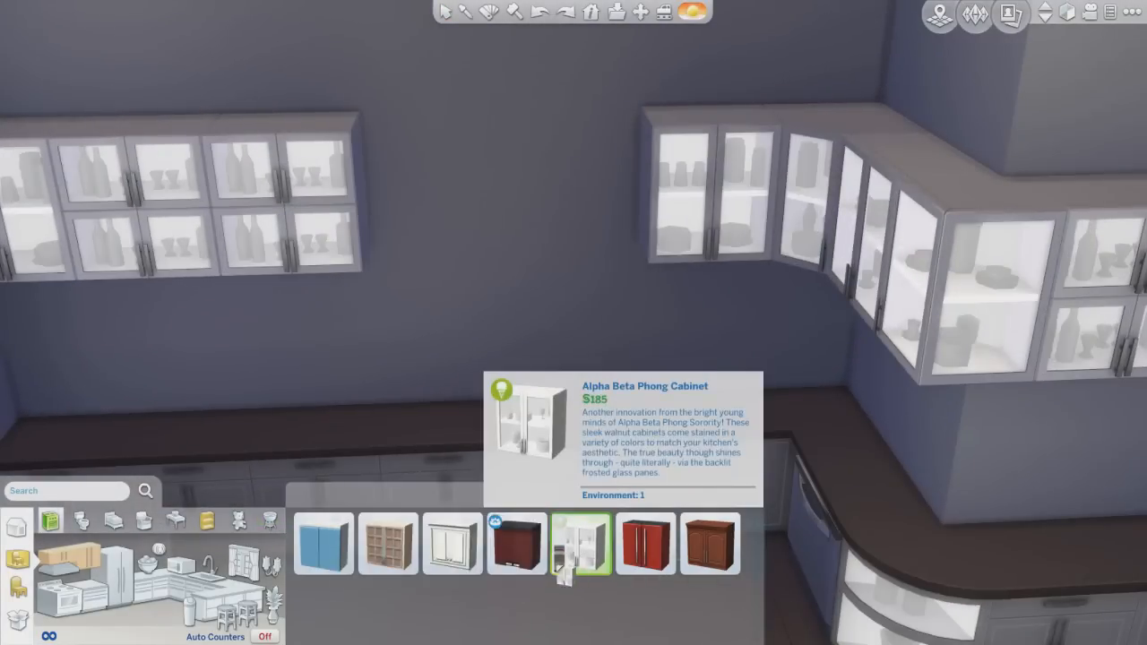
- Select the white glass-front Alpha Beta Phong wall cabinet for the corner
click(580, 545)
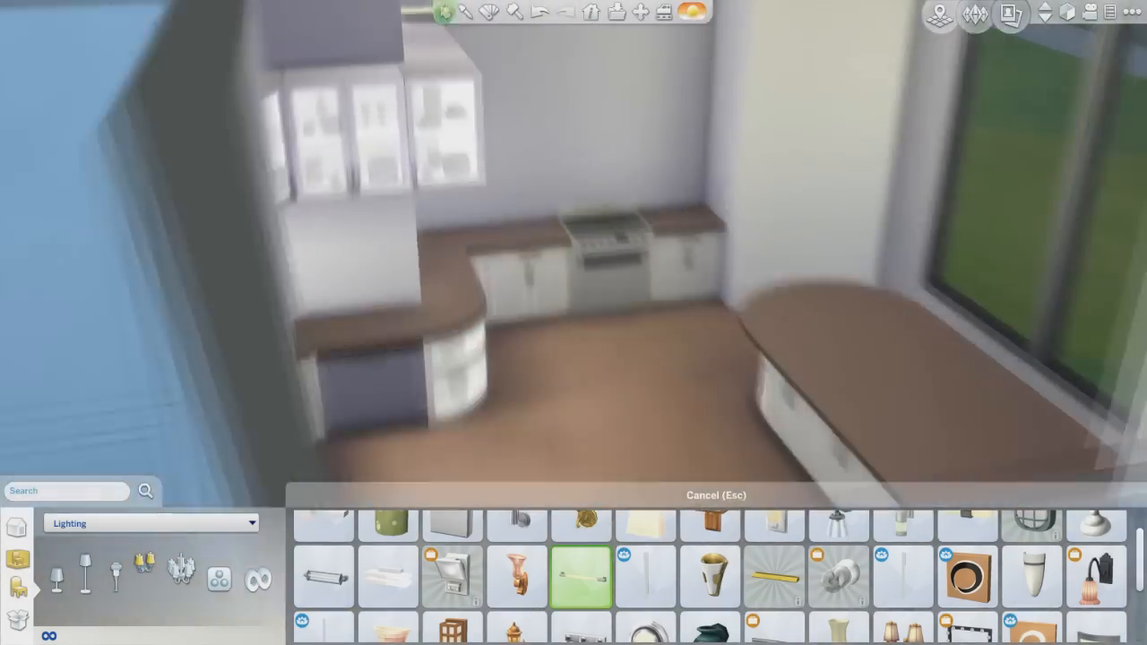
- Pick up the slim bar light fixture for placement
click(462, 14)
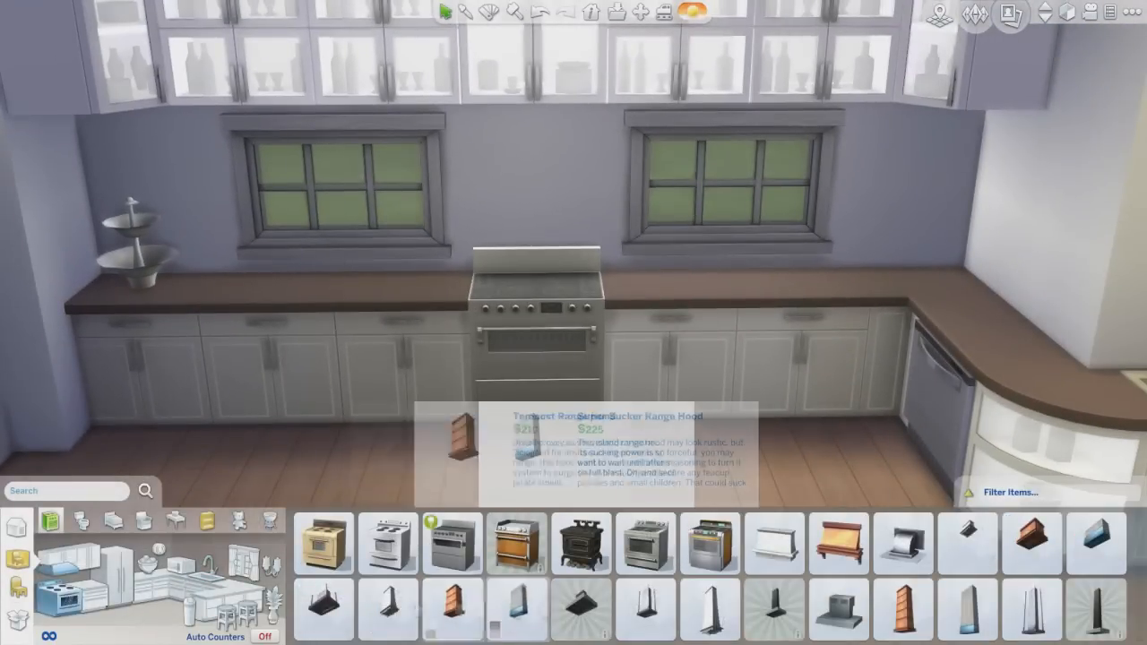
- Choose a range hood and try placing it above the stove
click(837, 607)
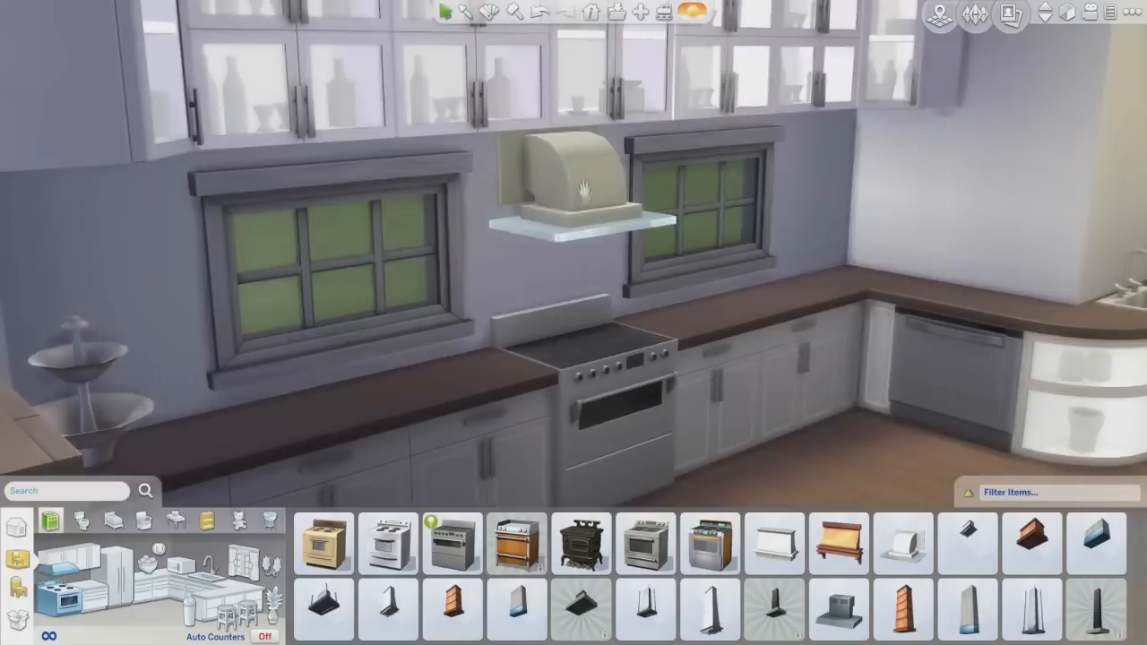
click(1031, 609)
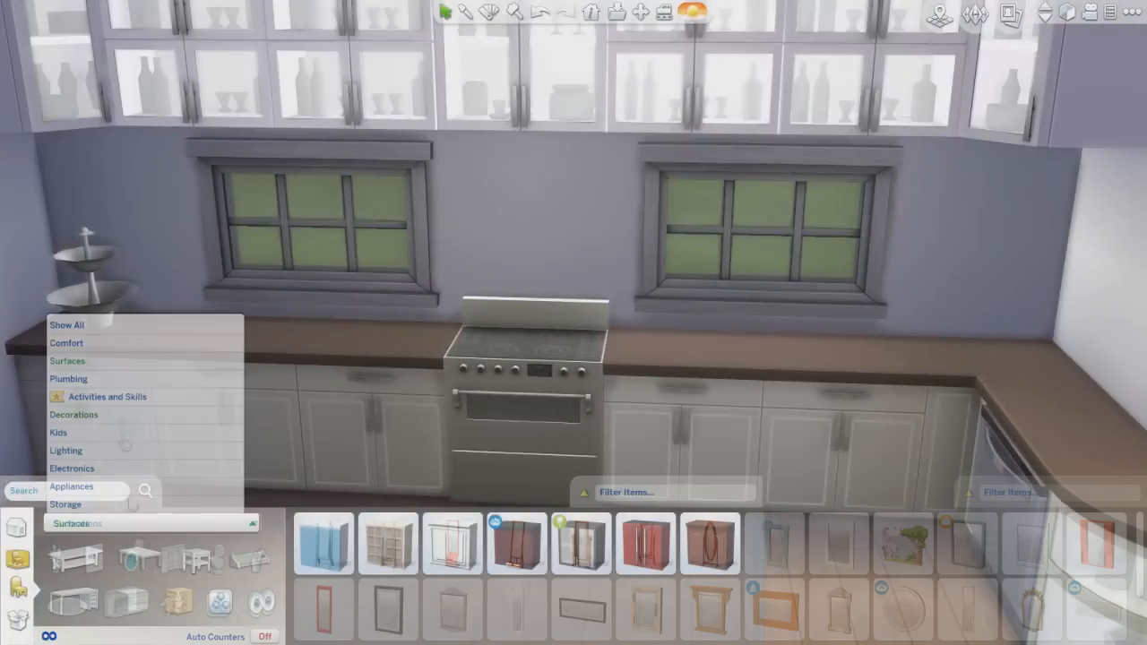
- Switch the catalog to the Decorations category and adjust its filter
click(74, 413)
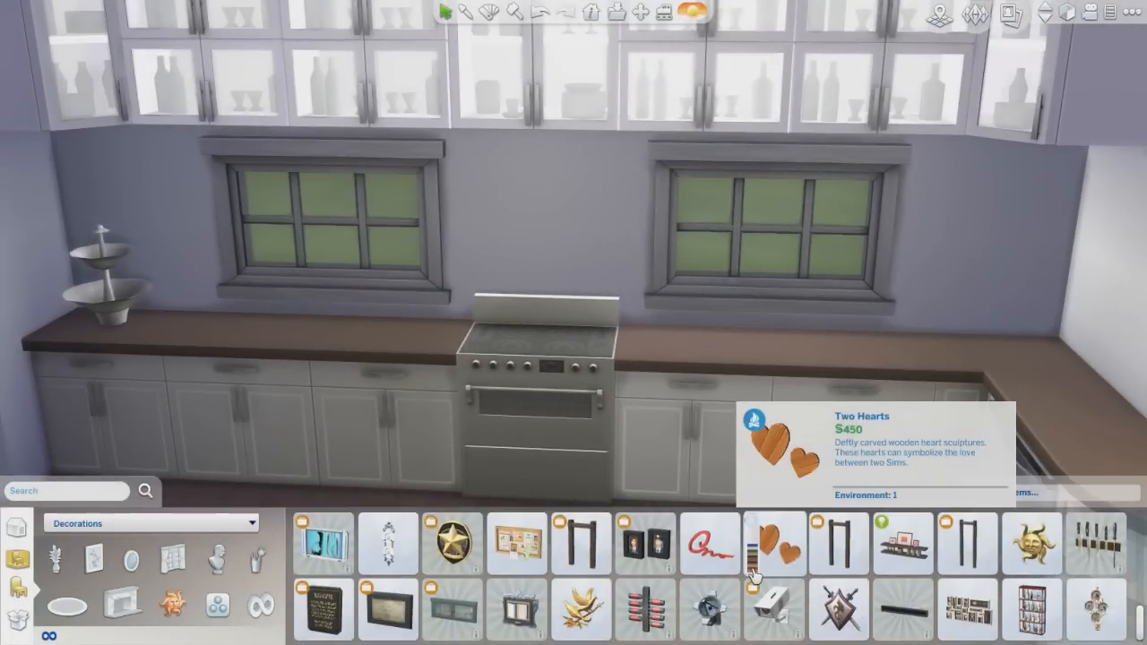
click(1096, 534)
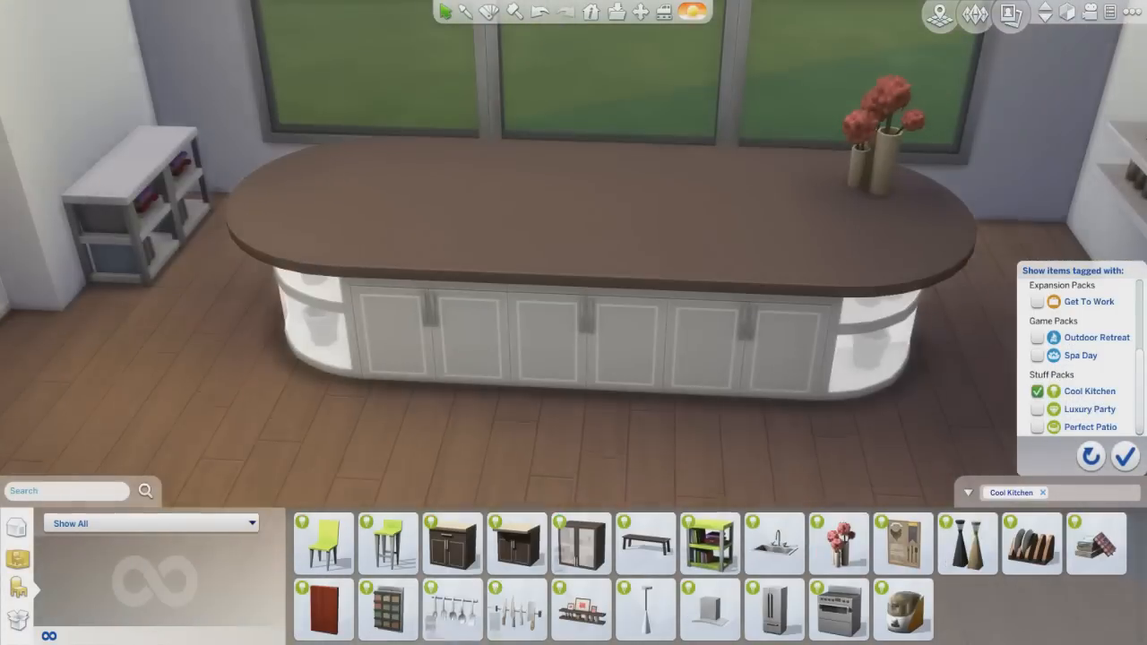
- Apply the Cool Kitchen filter and pick the dish rack decoration
click(387, 543)
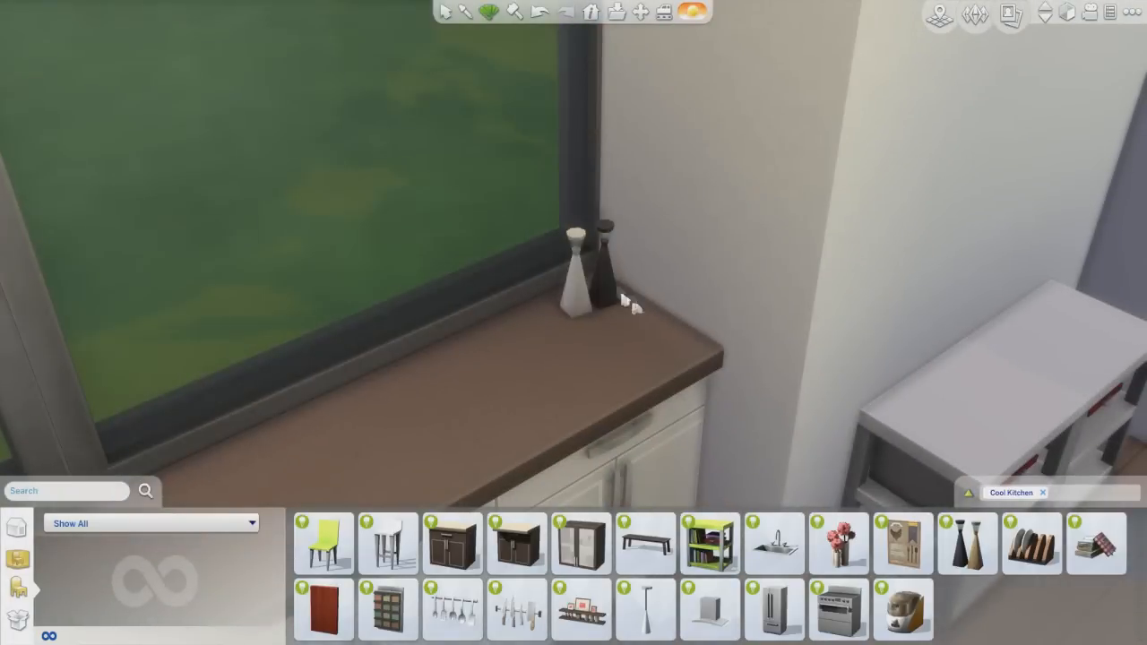
mouse_move(1030, 545)
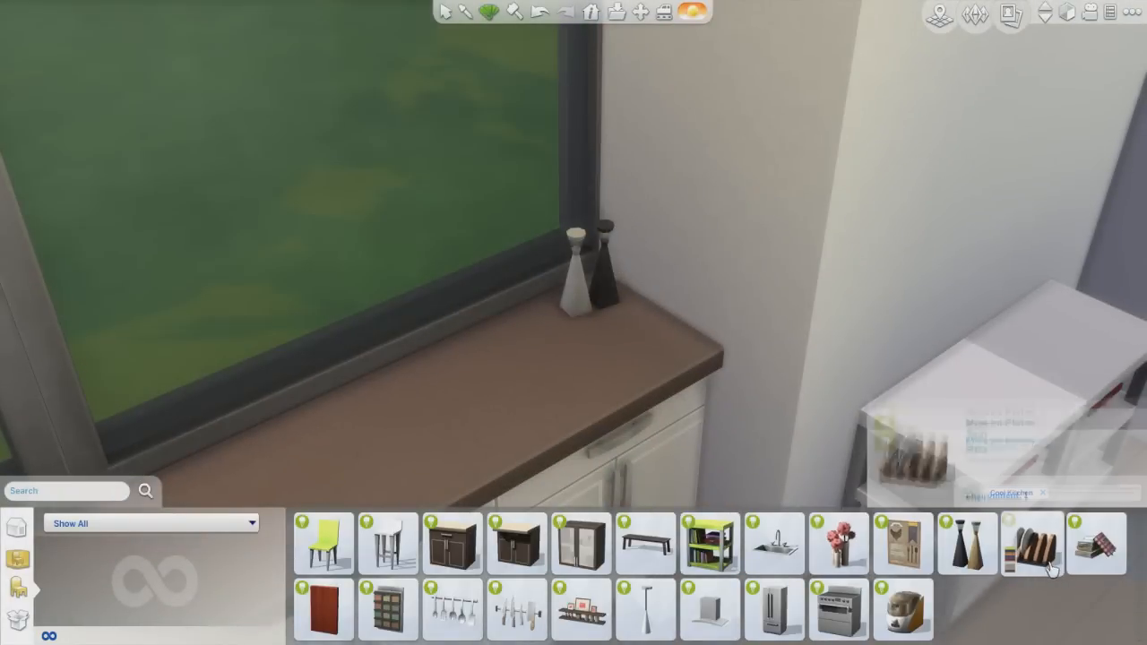
click(1031, 544)
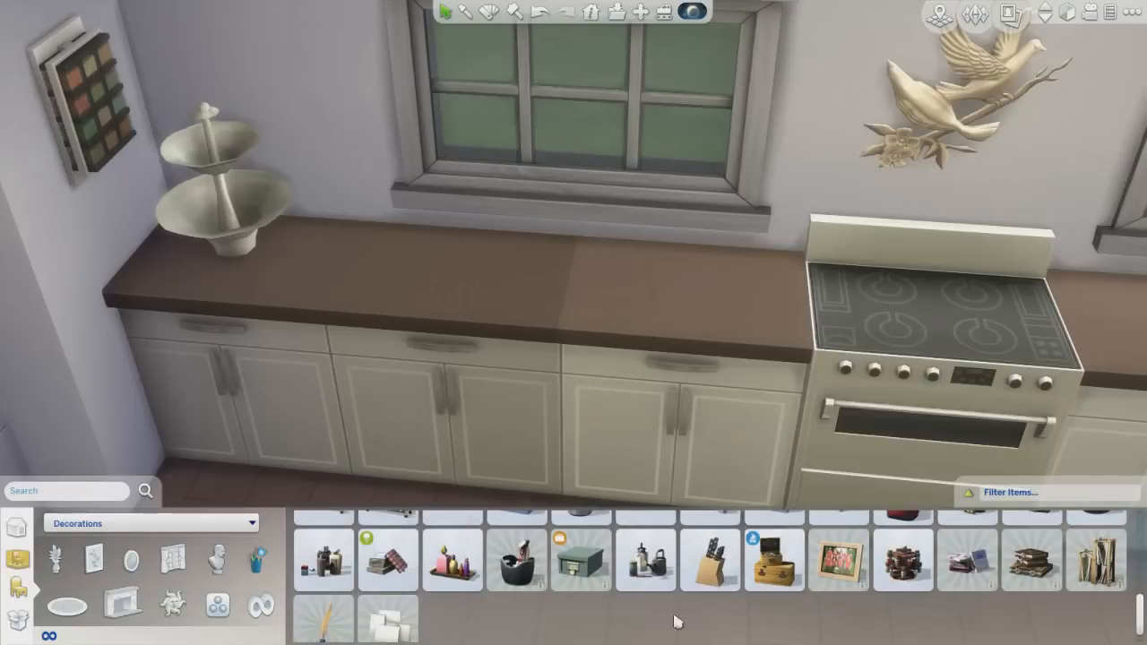
- Switch the build catalog to the Plants decoration category
click(708, 560)
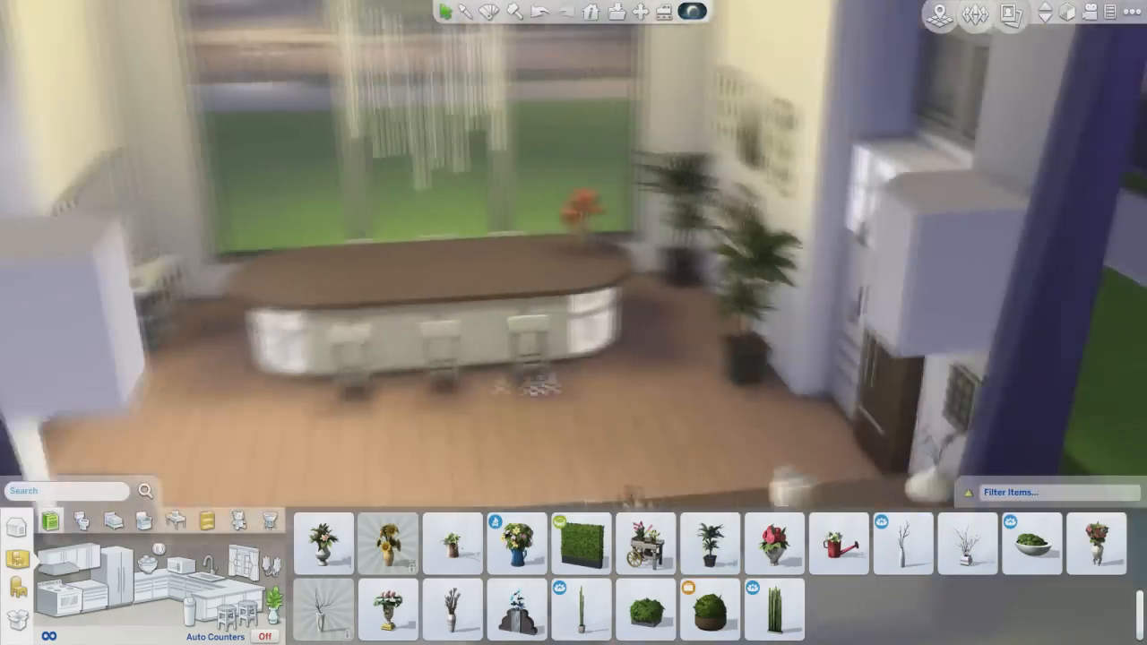
- Pick the tall dark-leafed potted plant for the corner beside the French doors
click(710, 544)
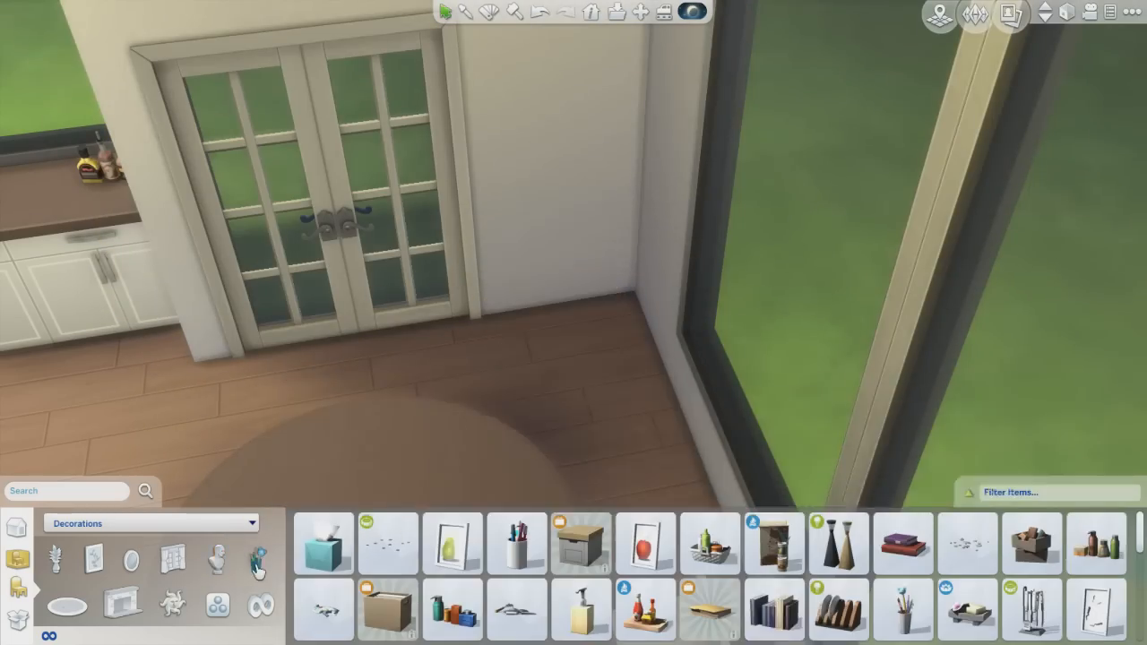
click(708, 594)
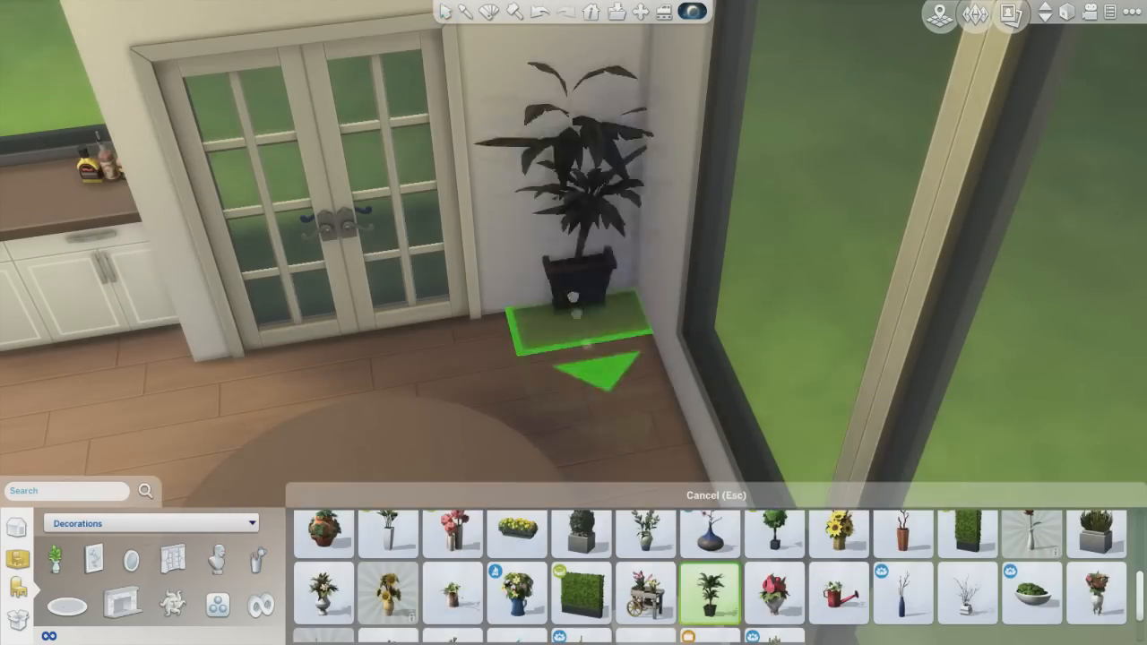